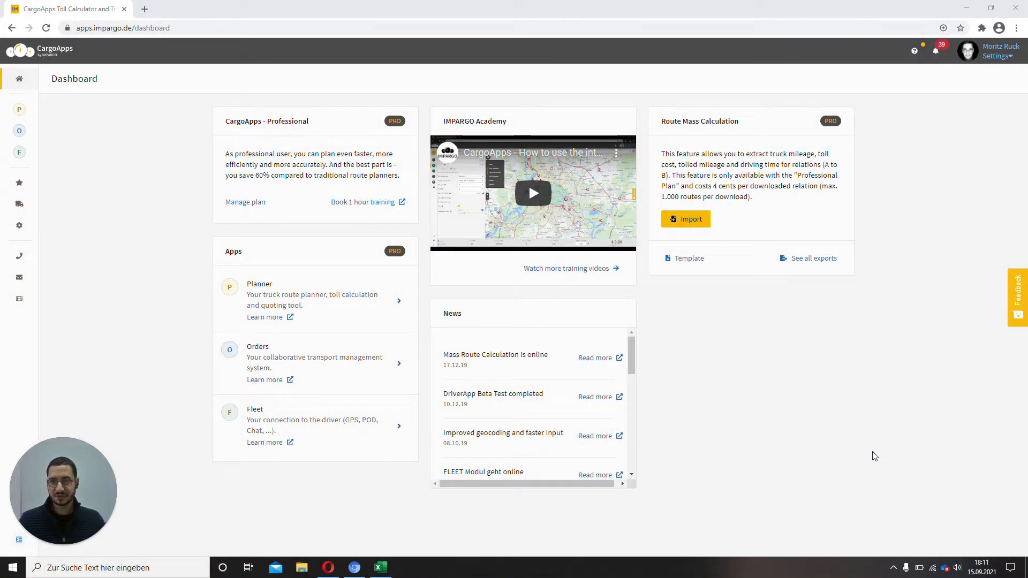
mouse_move(718, 130)
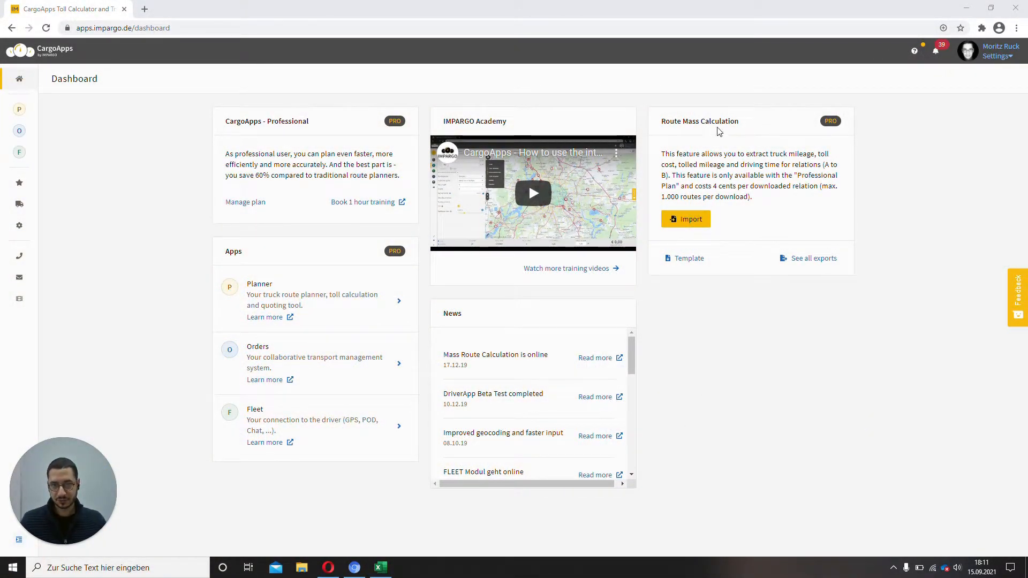
mouse_move(778, 189)
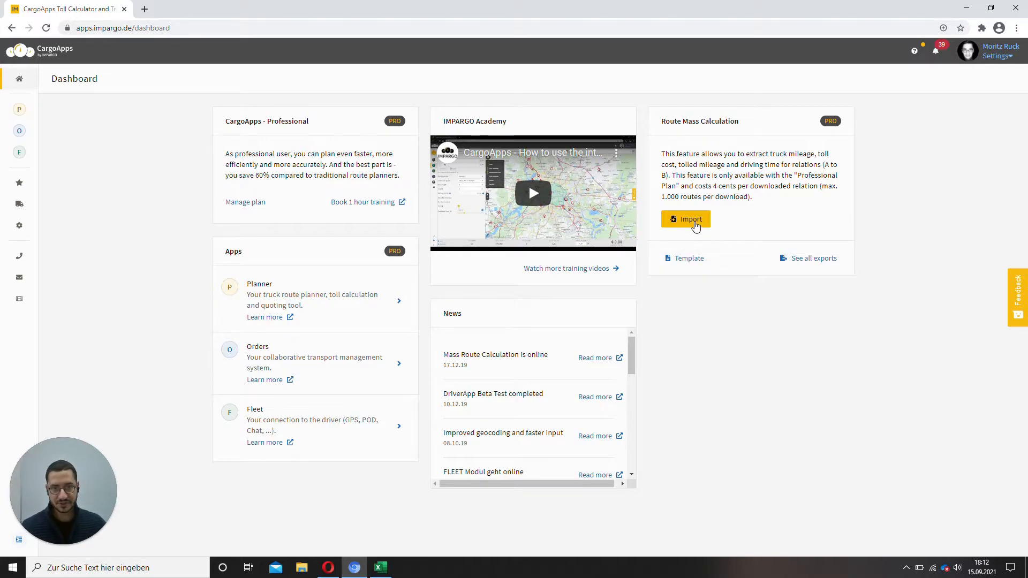
- Import demo_mass_route_calc.xlsx into the Route Mass Calculation window to preview its route rows
click(685, 219)
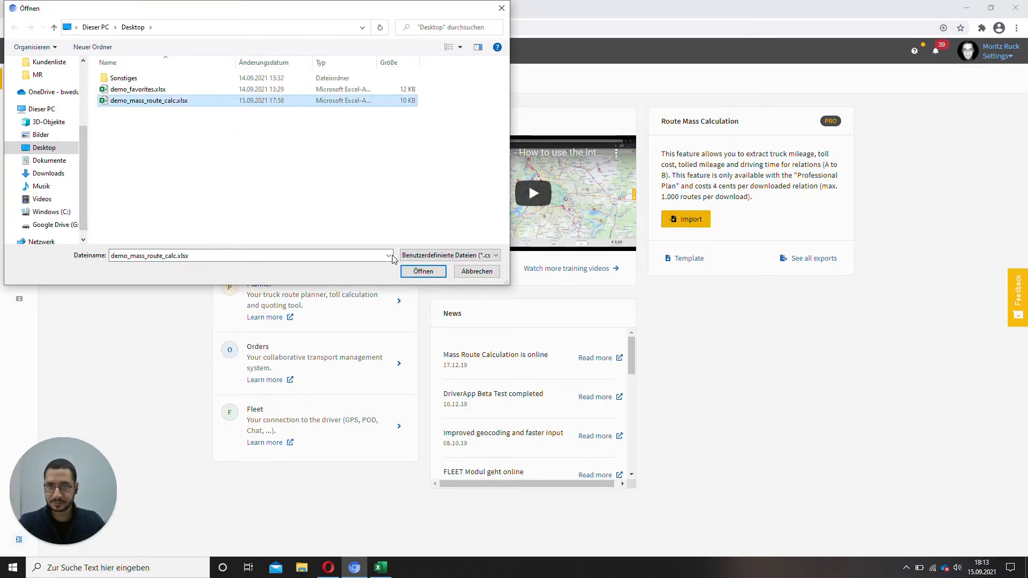
click(422, 270)
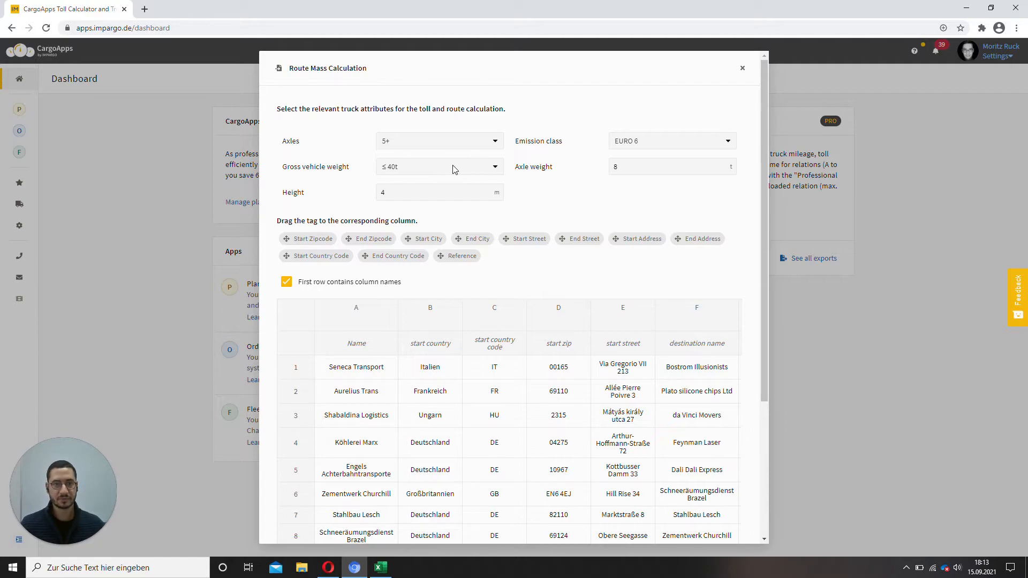
mouse_move(427, 175)
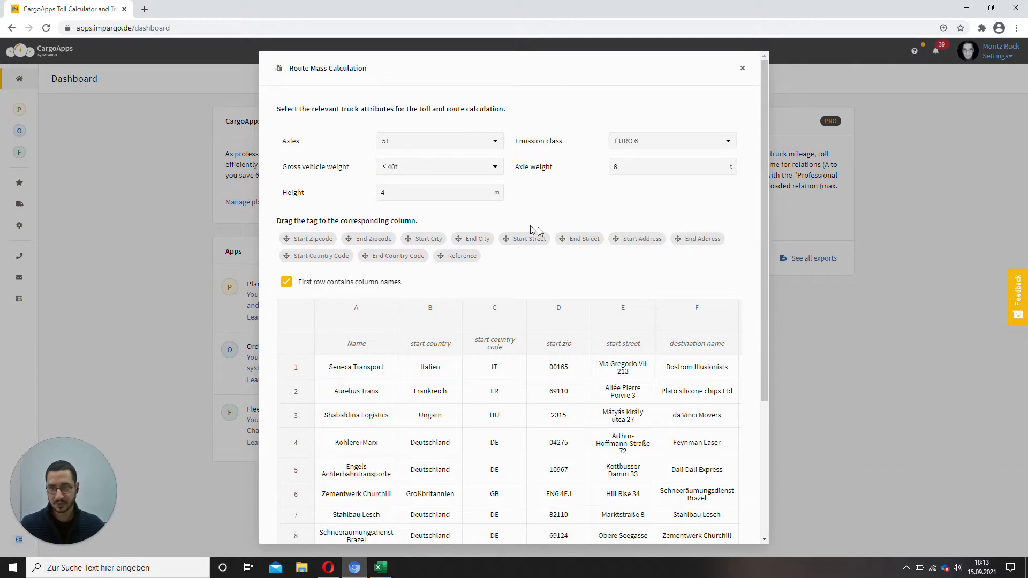
scroll(down, 3)
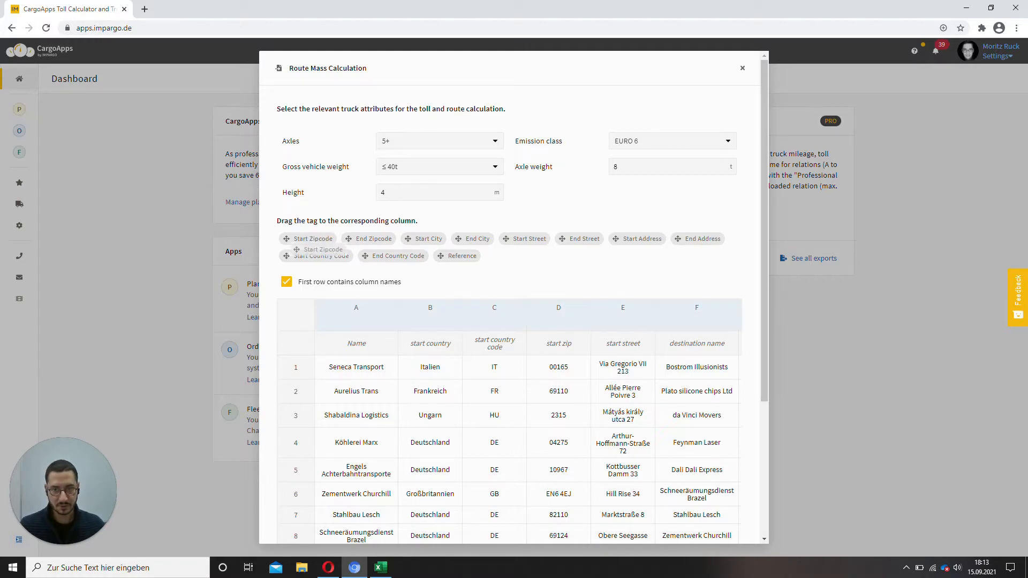
- Map the Start/End Zipcode, Address and Country Code tags to their matching route table columns
drag(311, 239, 560, 319)
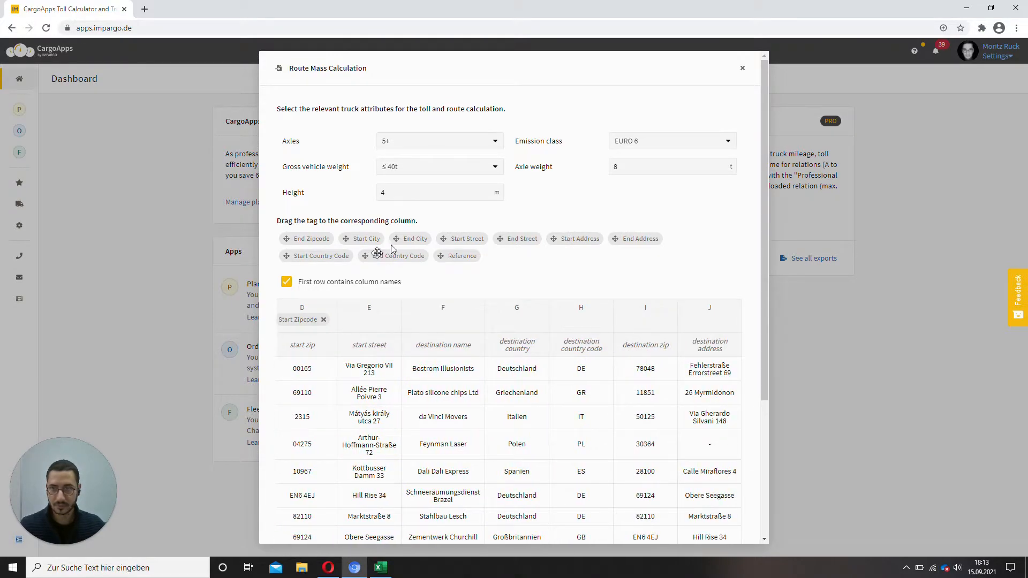
mouse_move(535, 243)
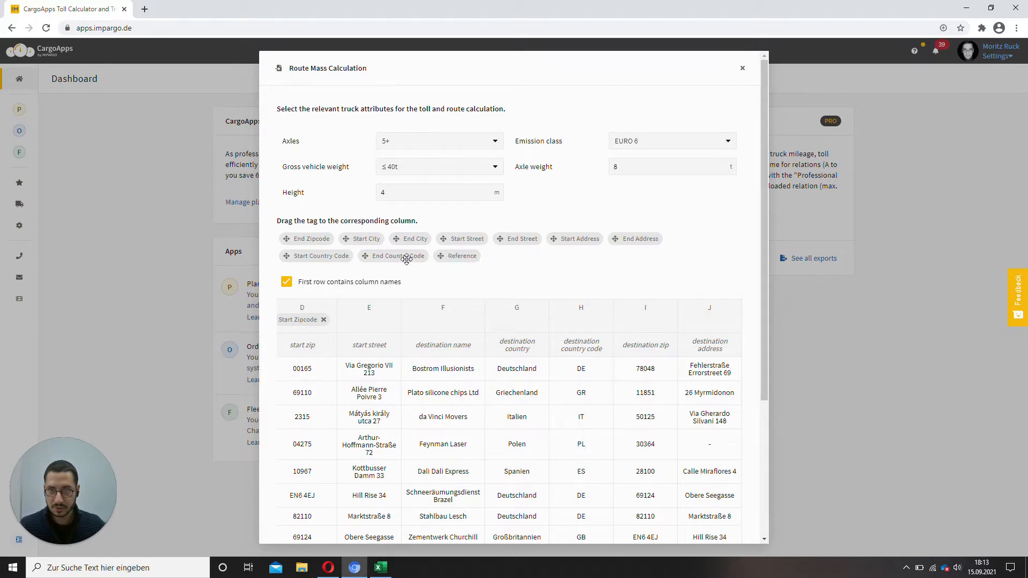
mouse_move(440, 251)
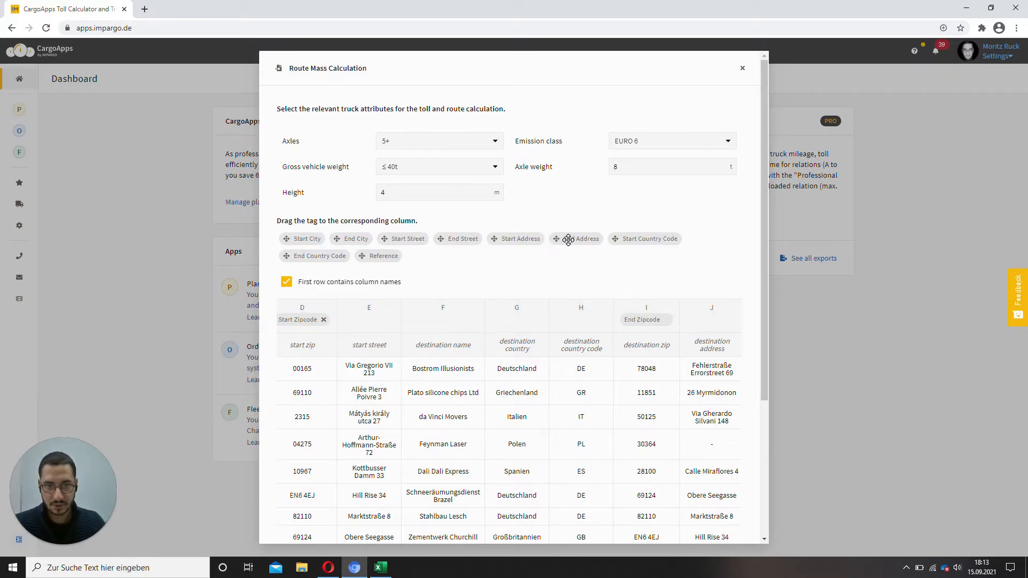
drag(576, 239, 711, 319)
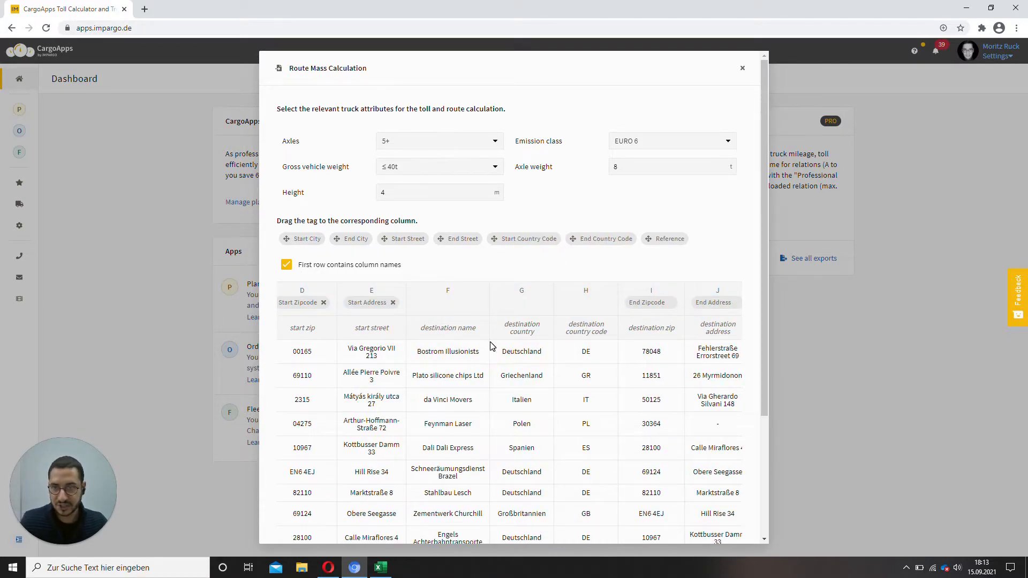
scroll(left, 3)
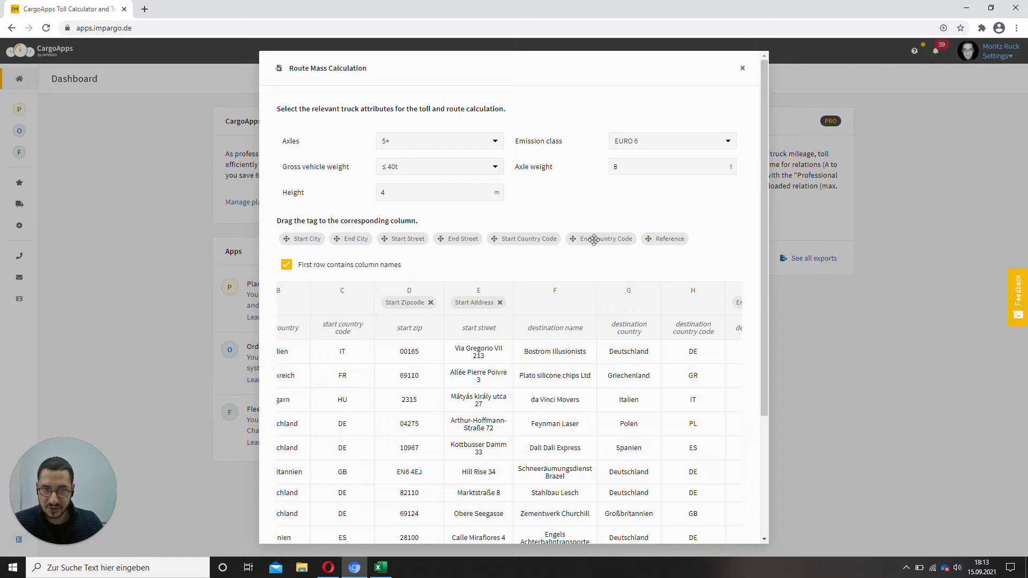
drag(601, 239, 693, 302)
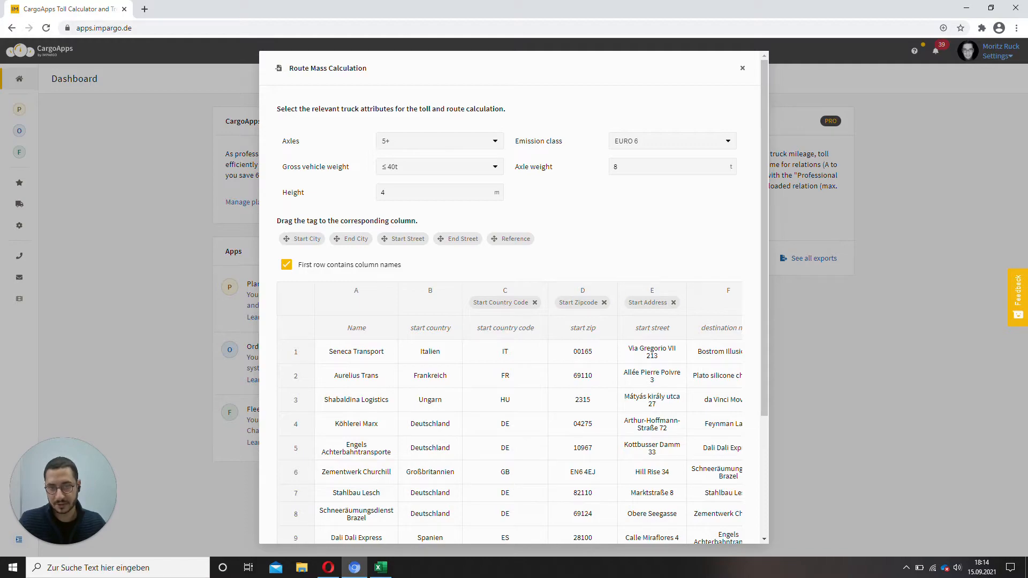
drag(652, 302, 566, 283)
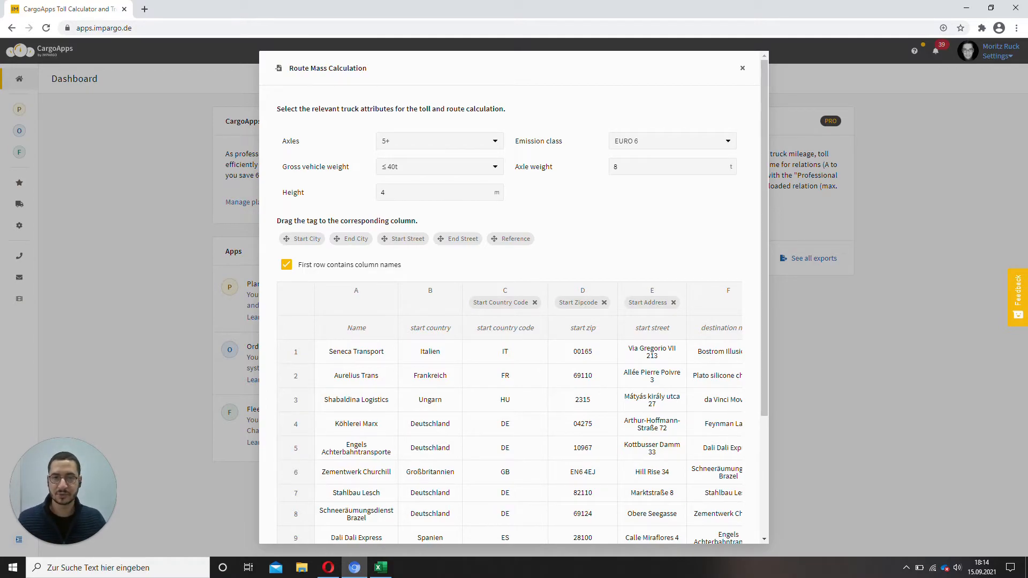
- Submit the mapped routes for the paid calculation via the priced Download button
scroll(down, 3)
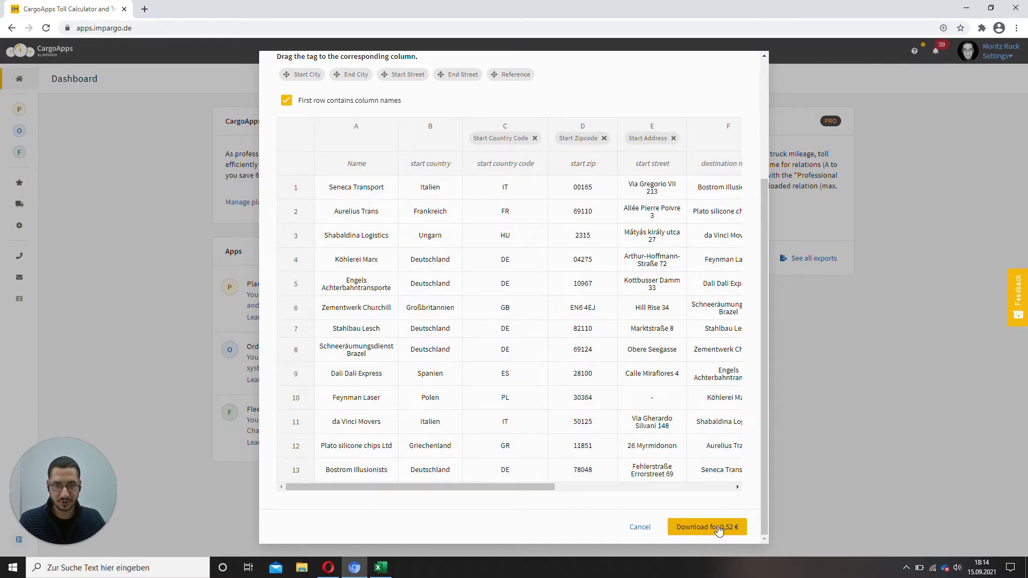
click(707, 527)
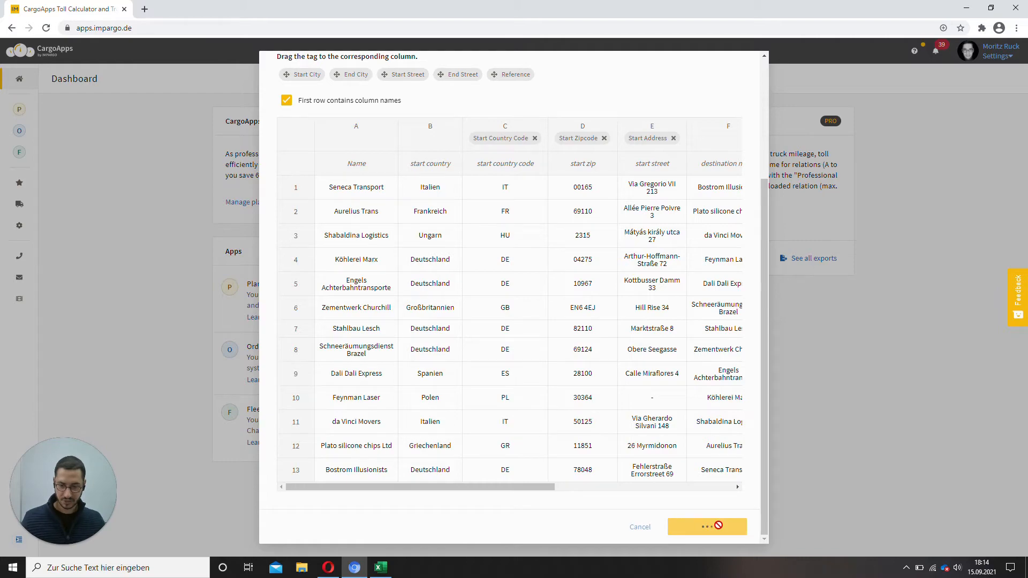
click(705, 527)
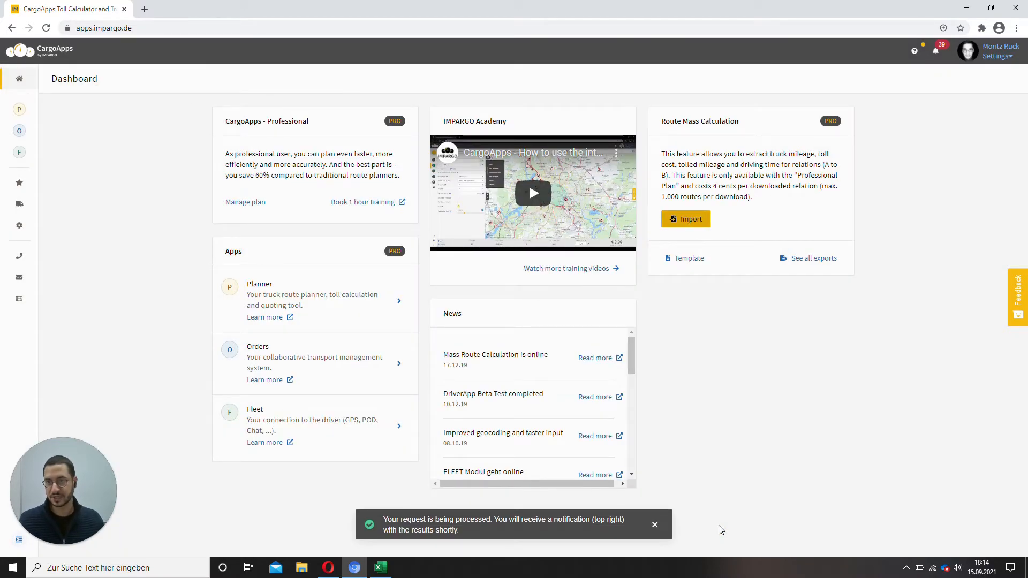
mouse_move(795, 231)
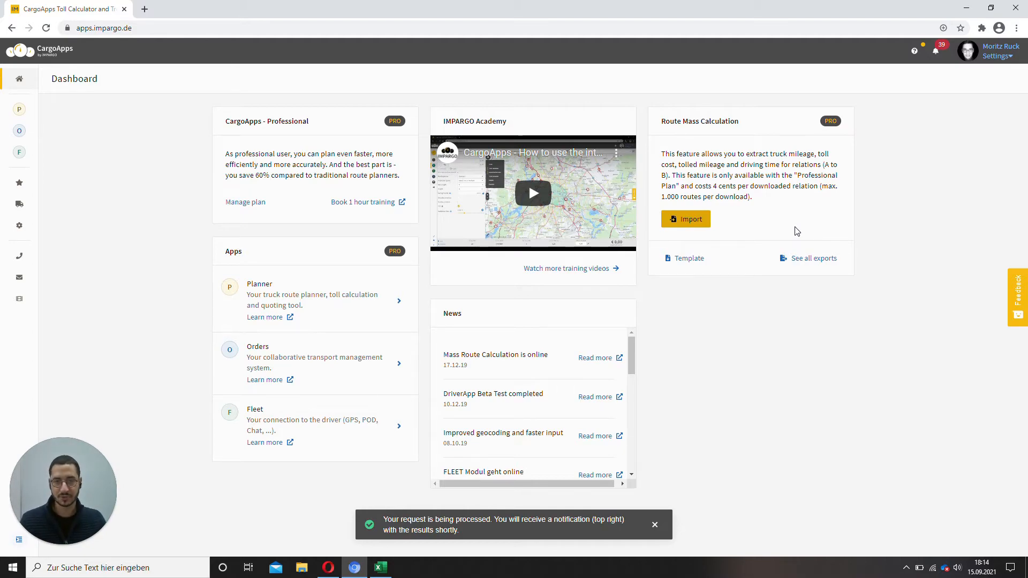
mouse_move(794, 427)
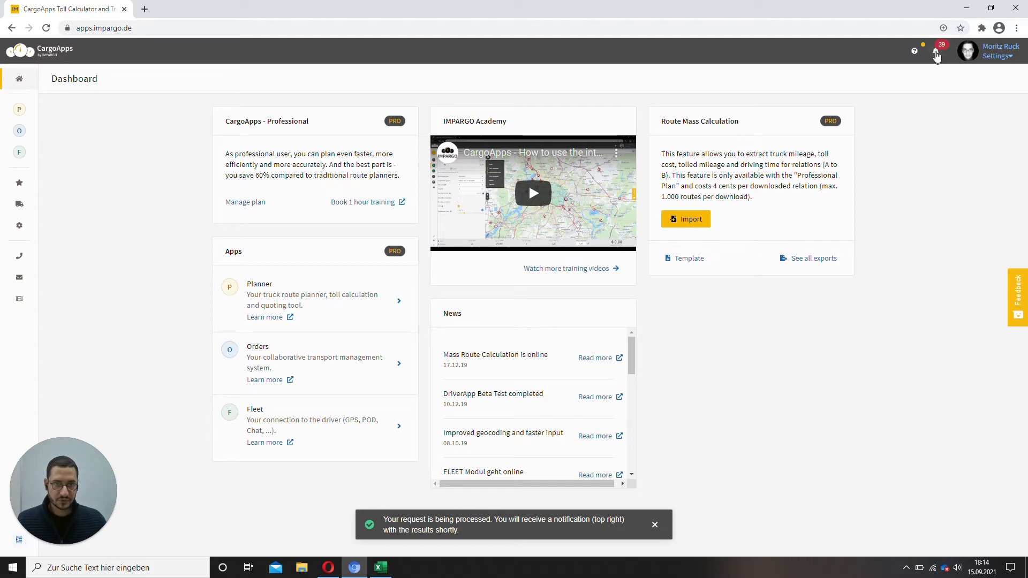
- From the 'Mass calculation completed' notification, download the newest export result file
click(935, 50)
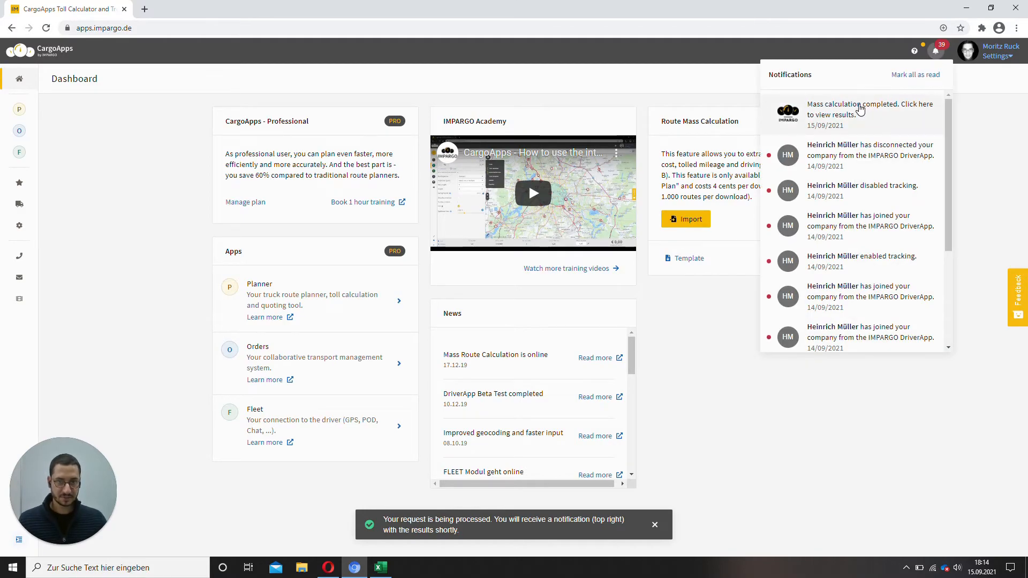
click(869, 109)
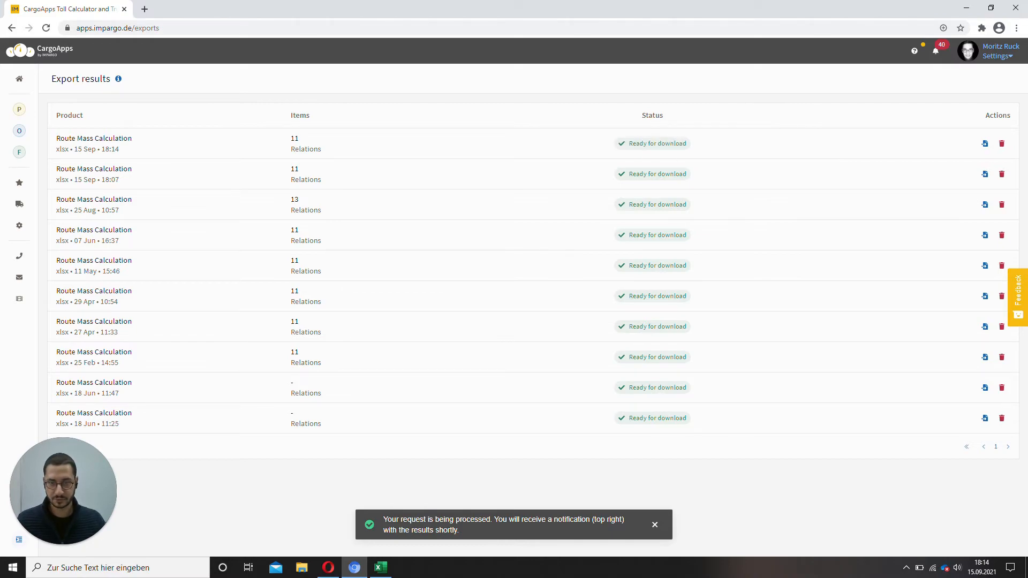
mouse_move(1001, 144)
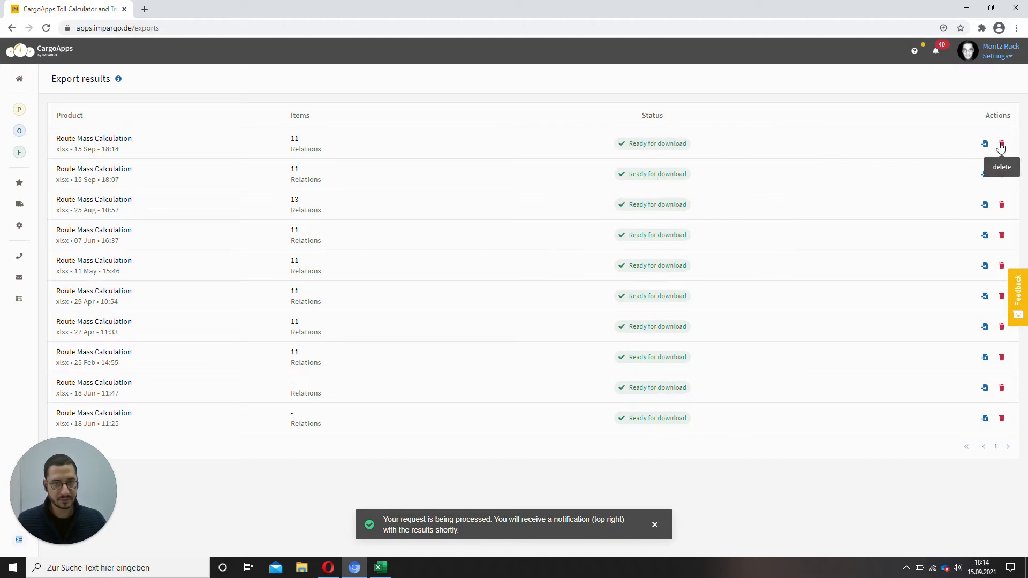
click(984, 143)
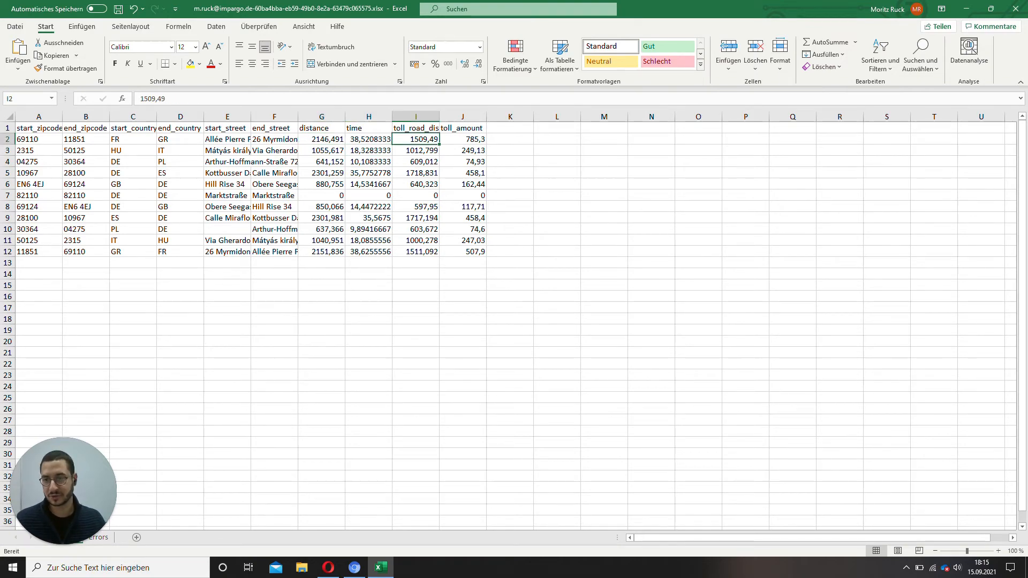
- Inspect the first route's toll amount on the Tolls sheet of the results workbook
click(462, 139)
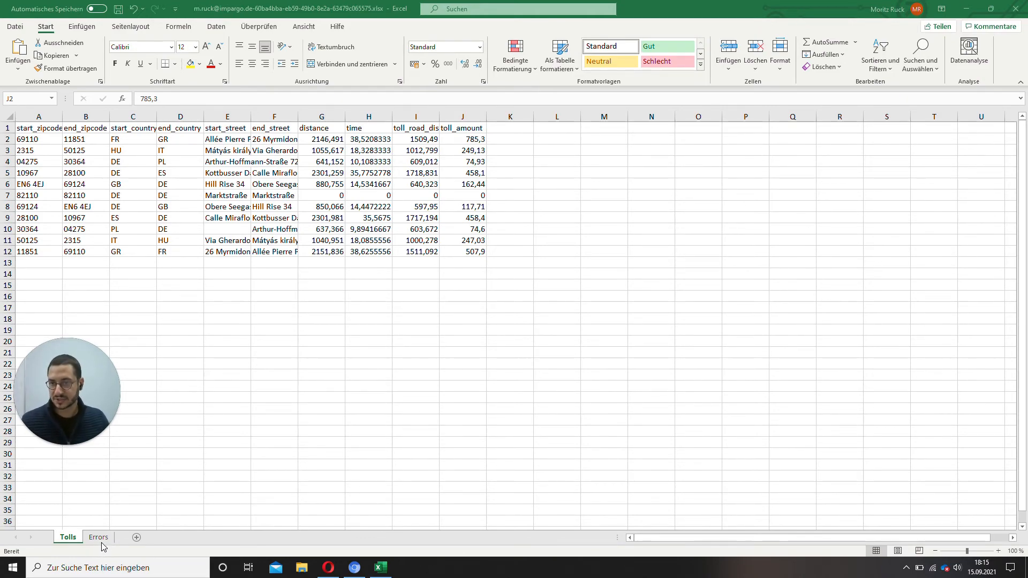
click(461, 138)
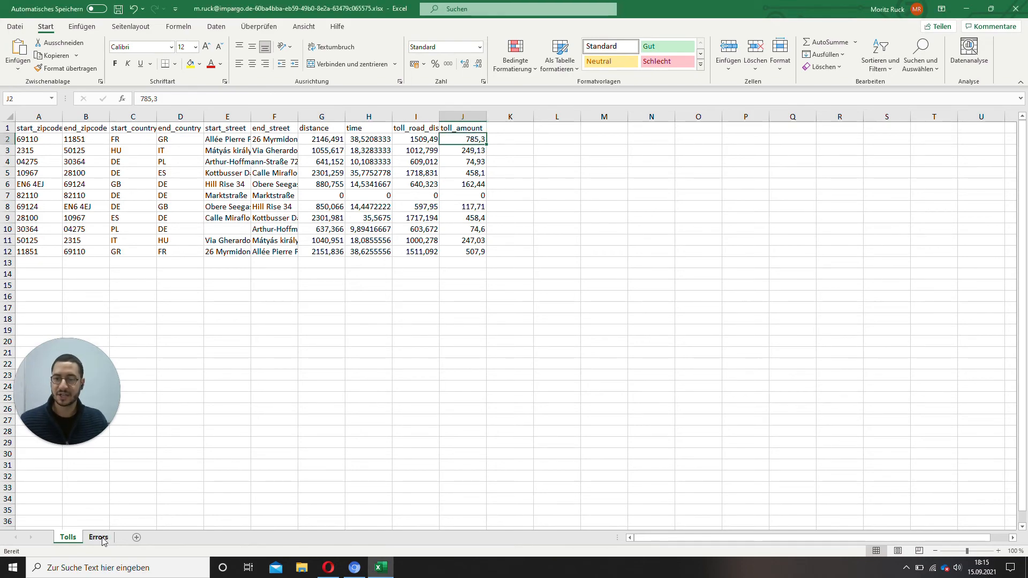
click(98, 536)
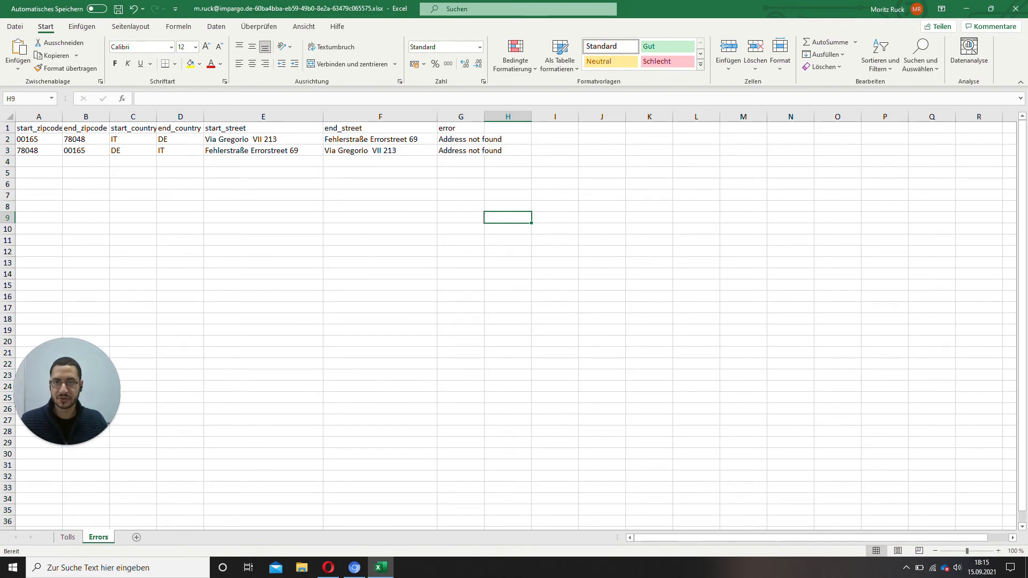
click(460, 116)
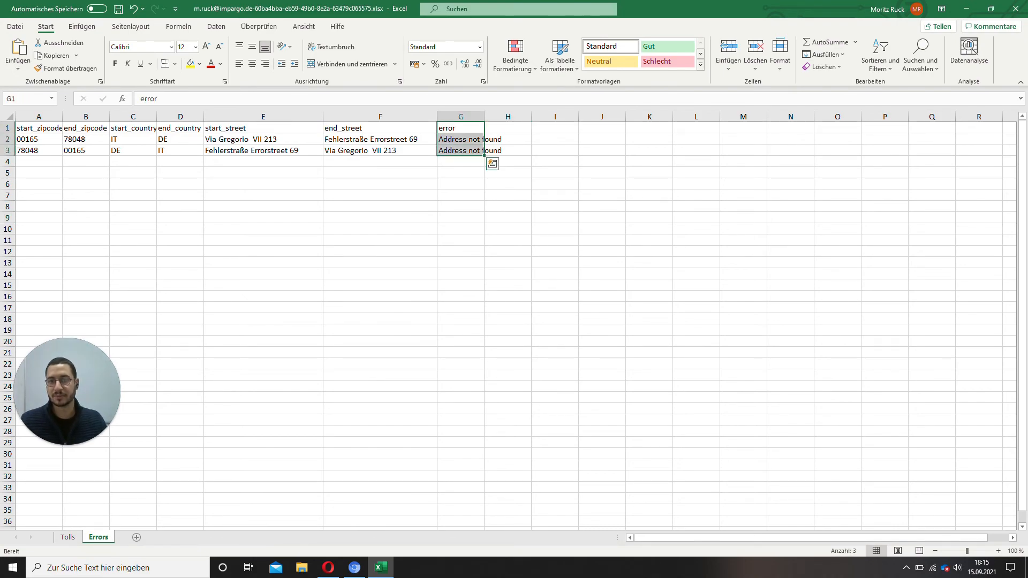
click(379, 139)
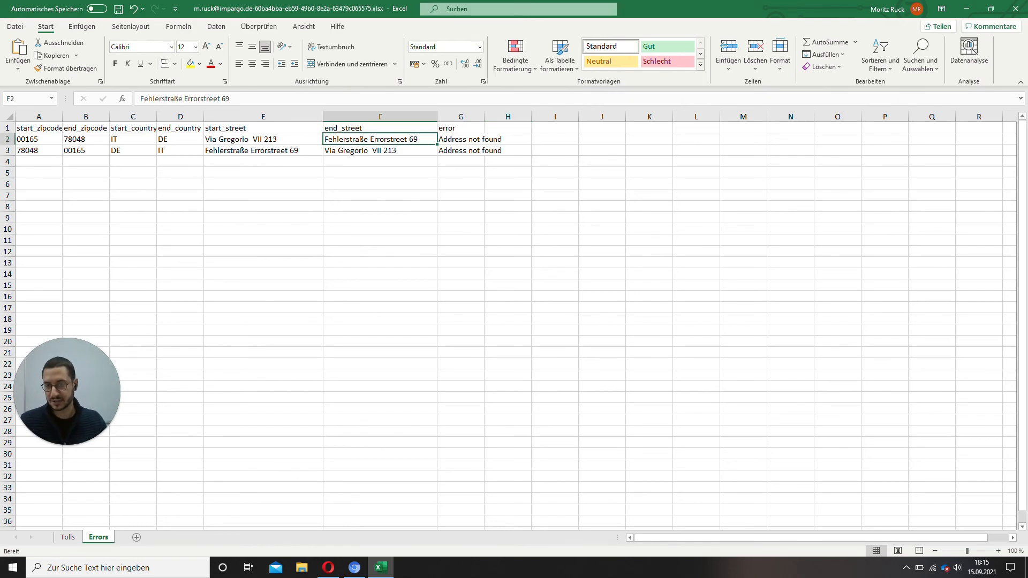
click(379, 285)
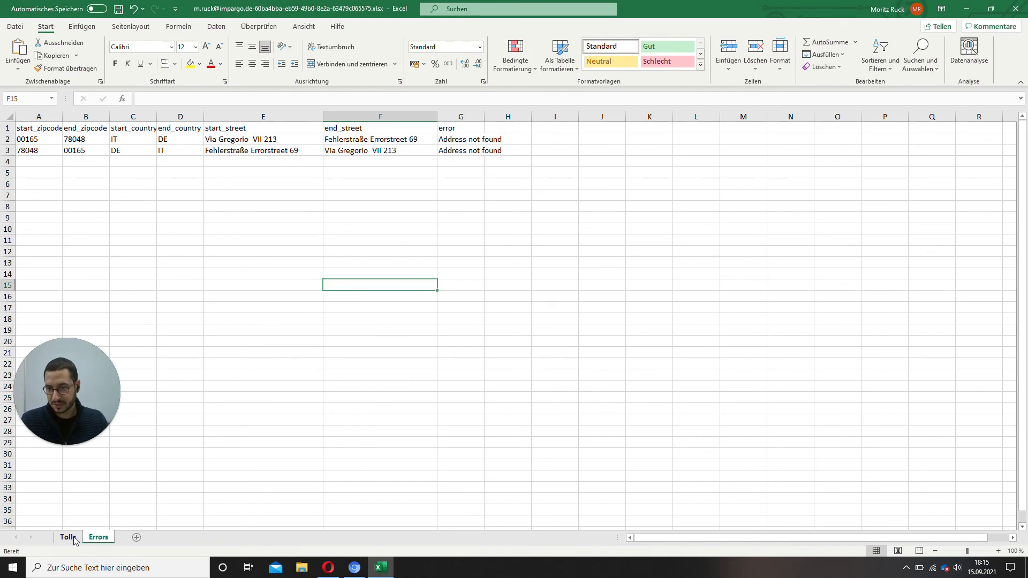
click(66, 536)
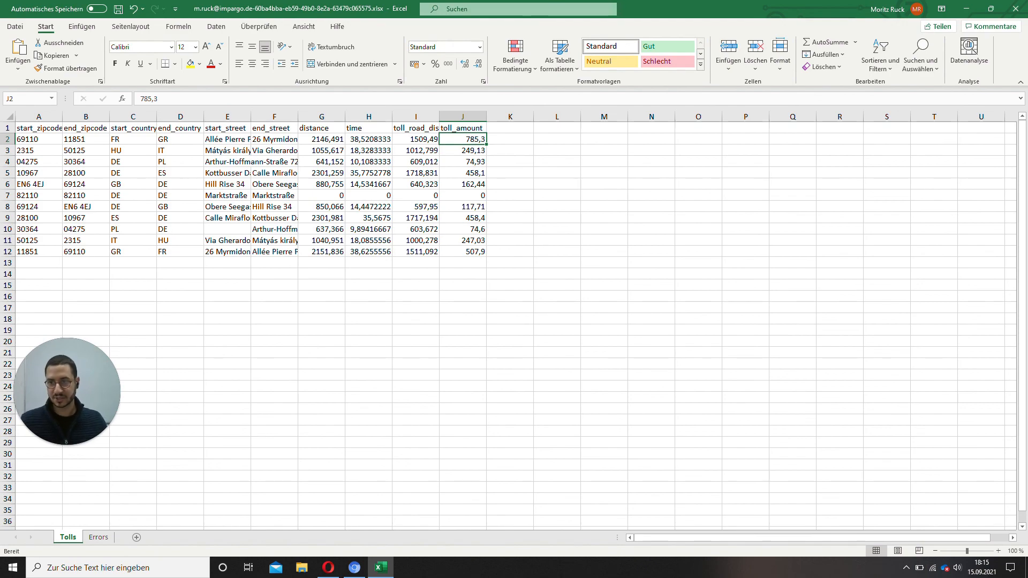